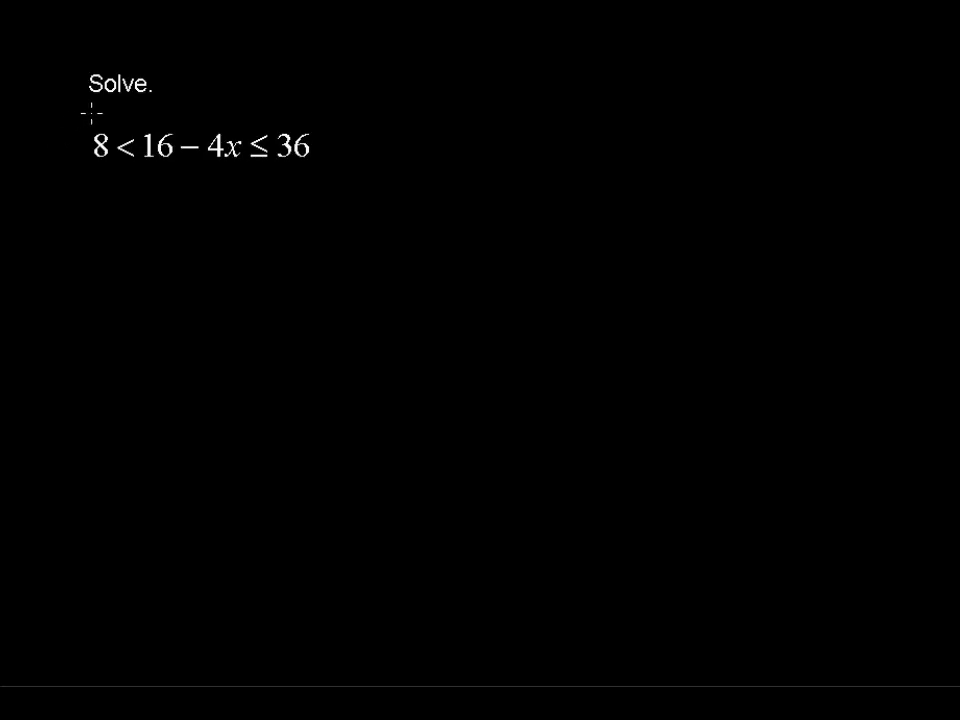
pyautogui.moveTo(168, 116)
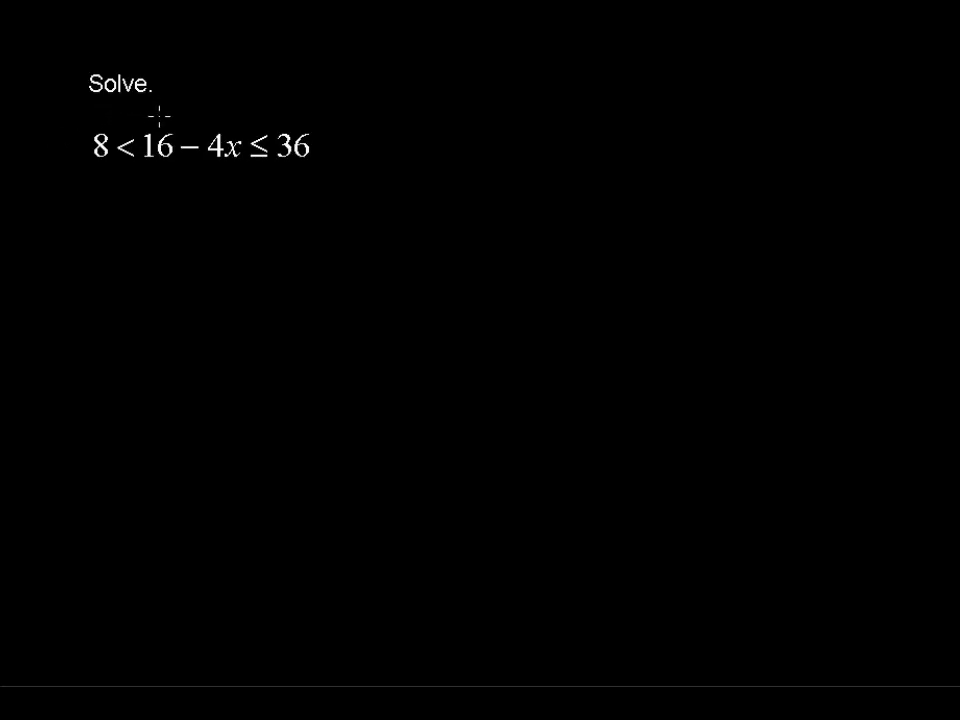
pyautogui.moveTo(256, 116)
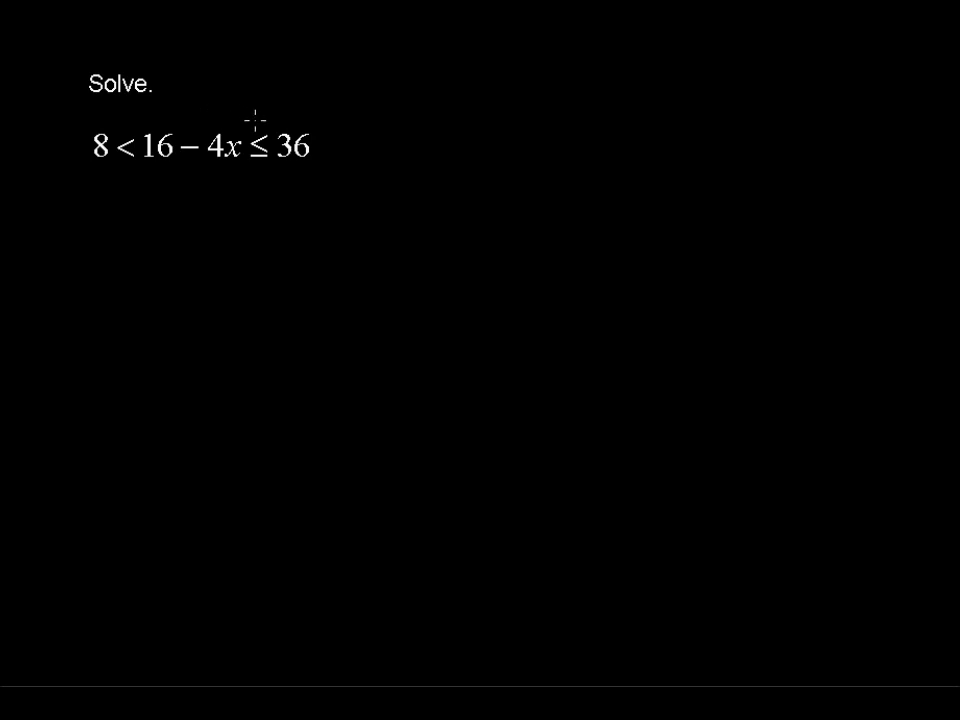
pyautogui.moveTo(304, 118)
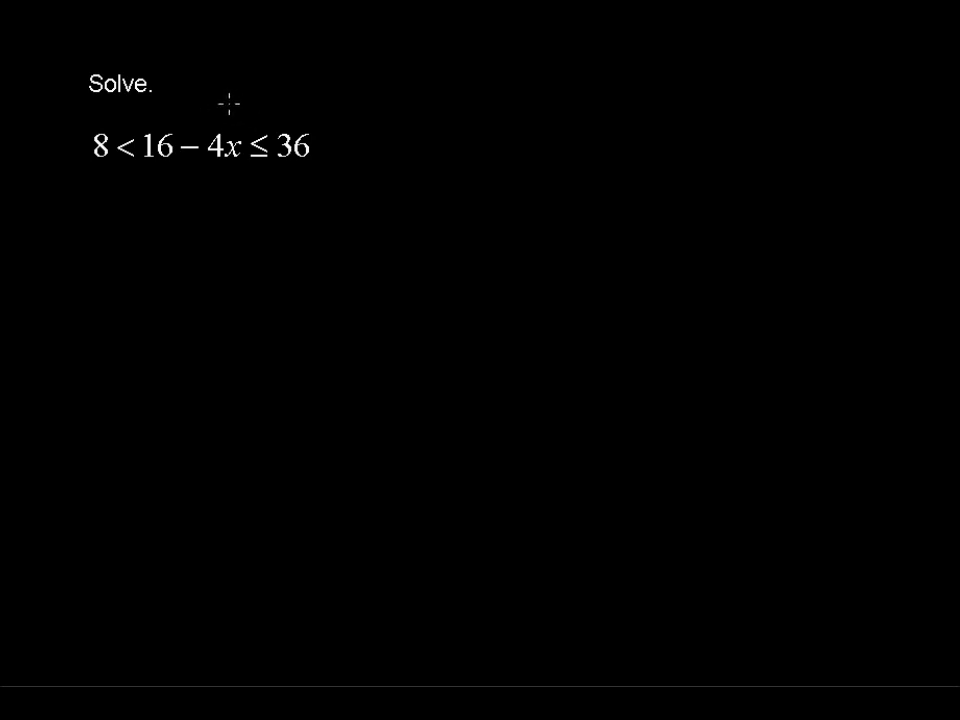
pyautogui.moveTo(256, 114)
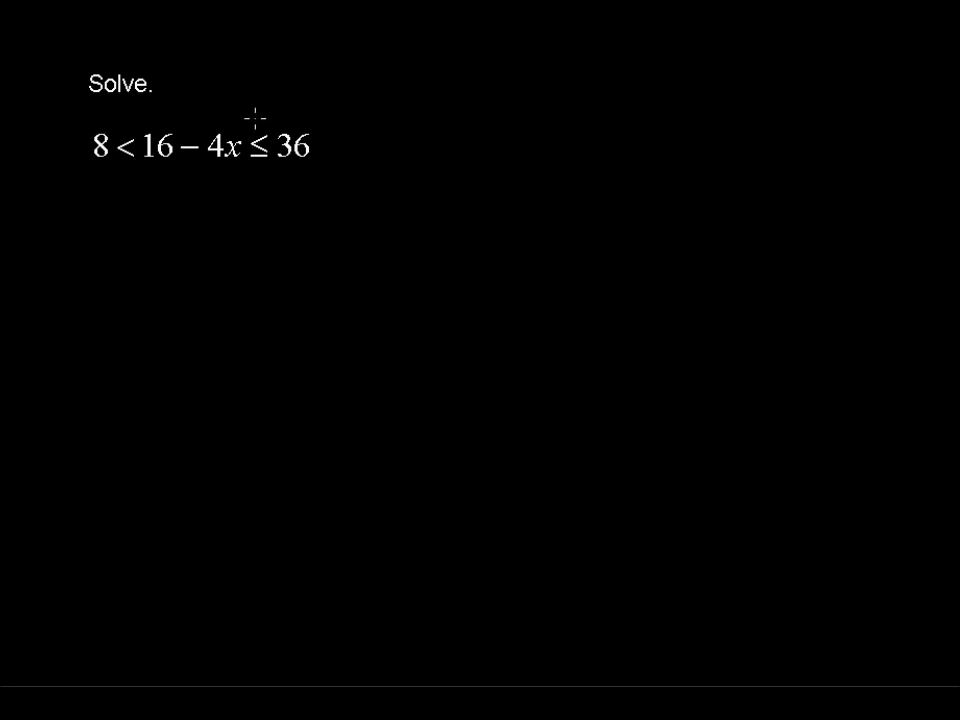
pyautogui.moveTo(212, 100)
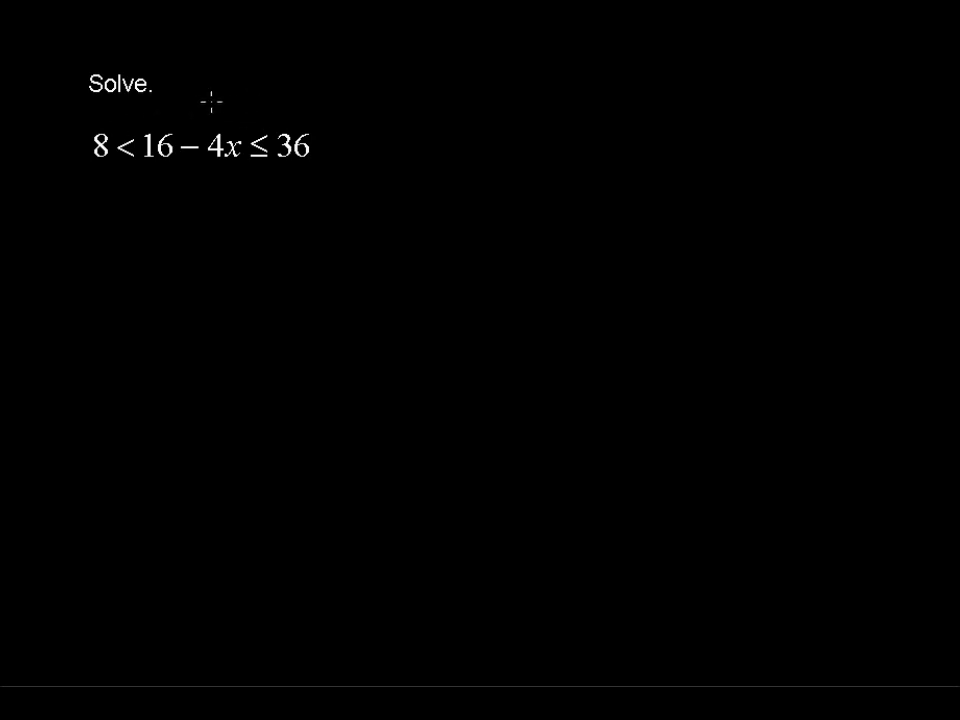
pyautogui.moveTo(252, 108)
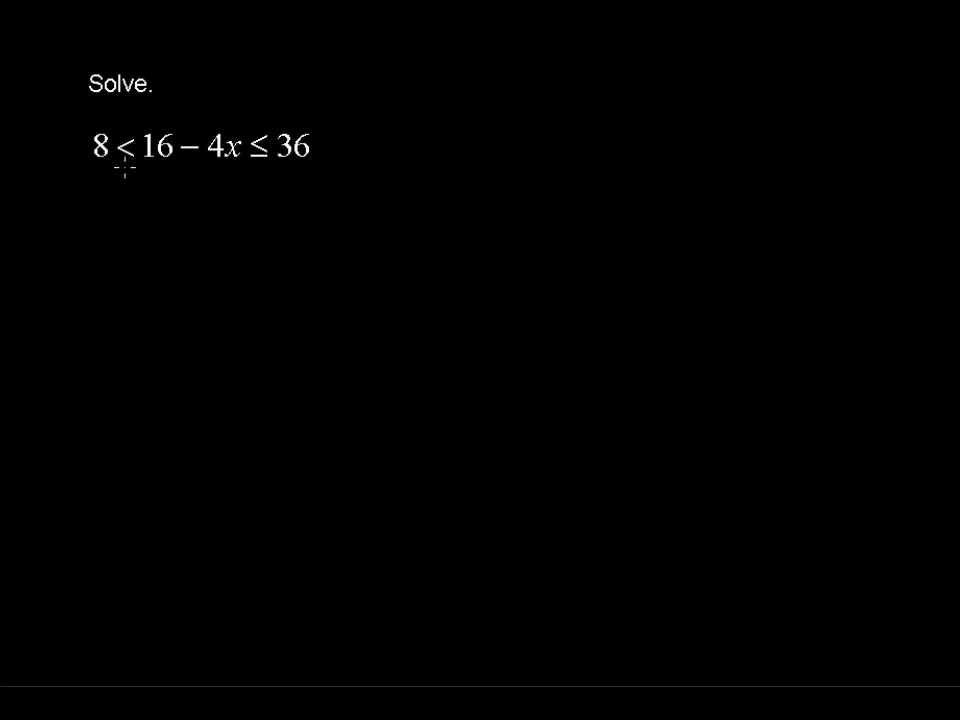
# Step: Subtract 16 from each part to reach −8 < −4x ≤ 20, then write −4 under the left two parts
pyautogui.moveTo(122, 176); pyautogui.dragTo(118, 258)
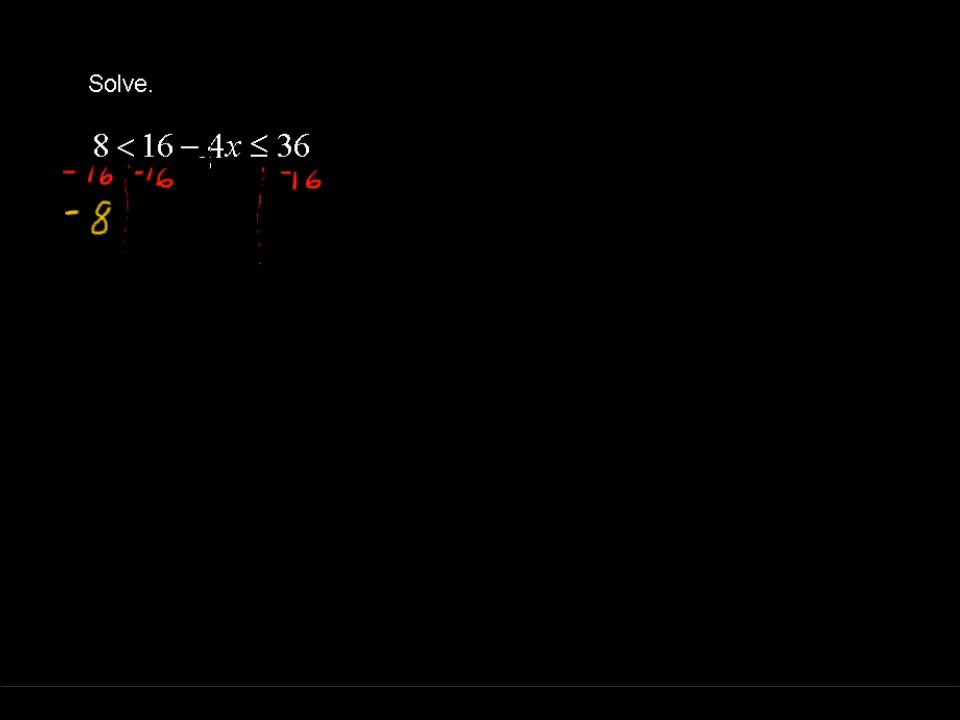
pyautogui.moveTo(160, 216); pyautogui.dragTo(184, 216)
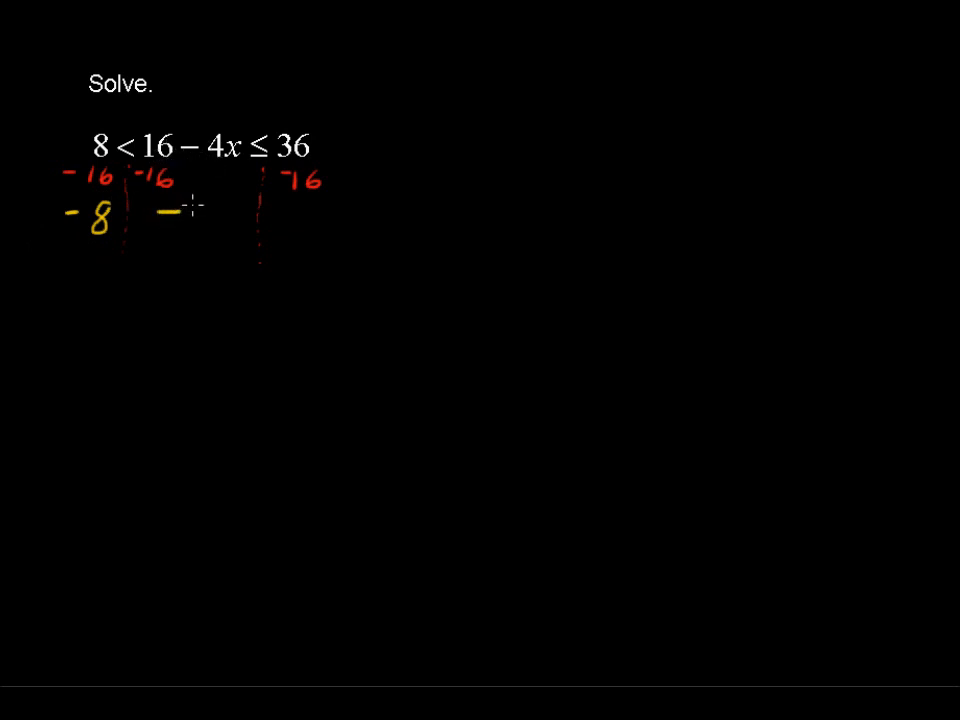
pyautogui.write('-4x')
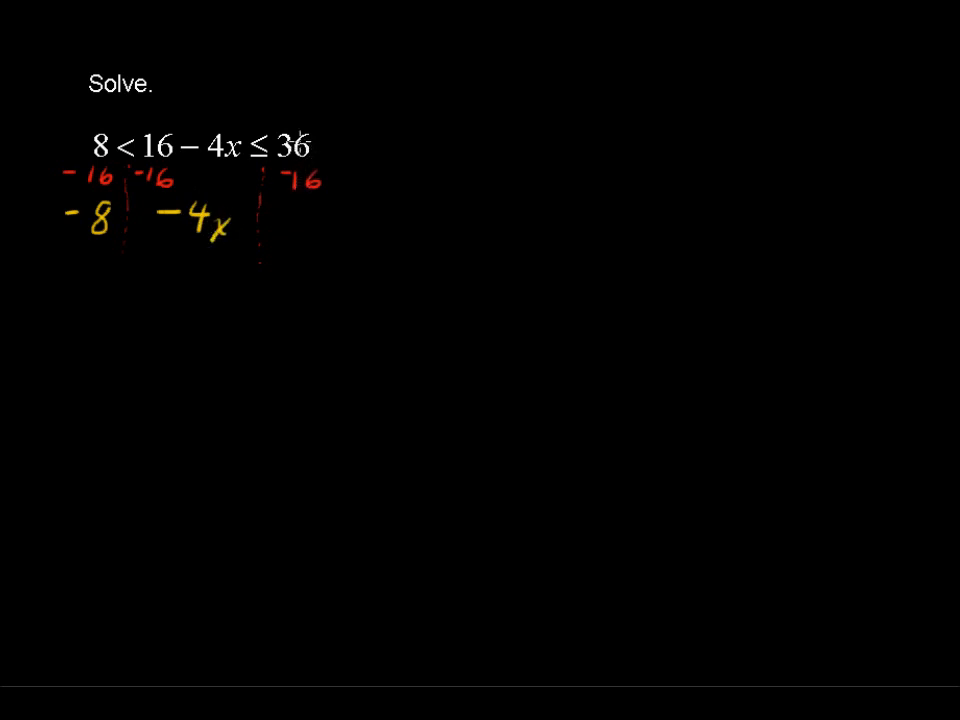
pyautogui.write('2')
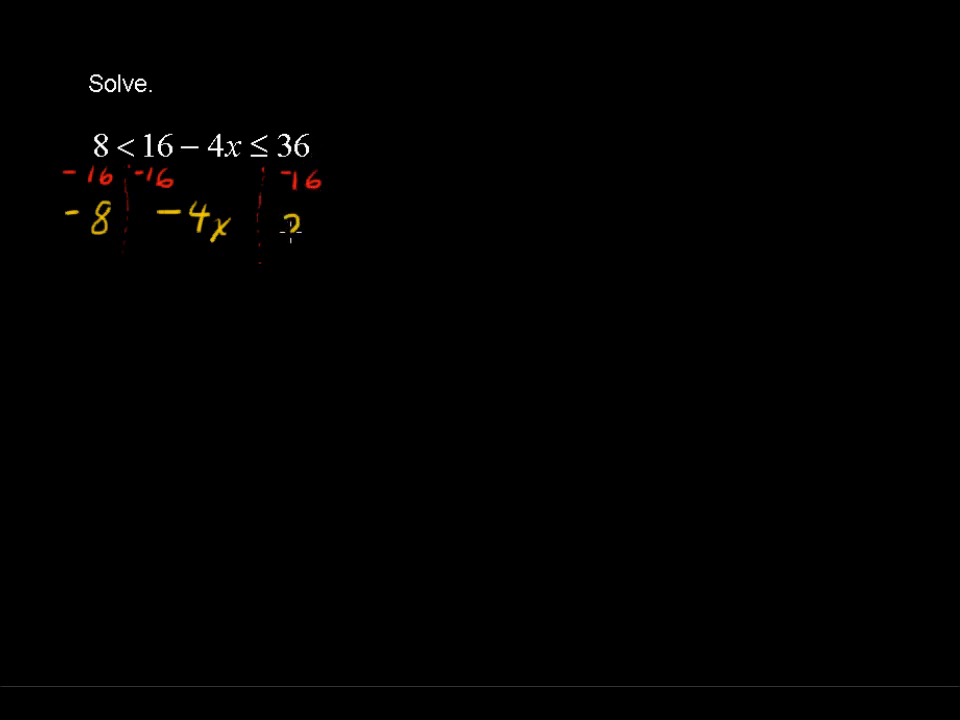
pyautogui.write('20')
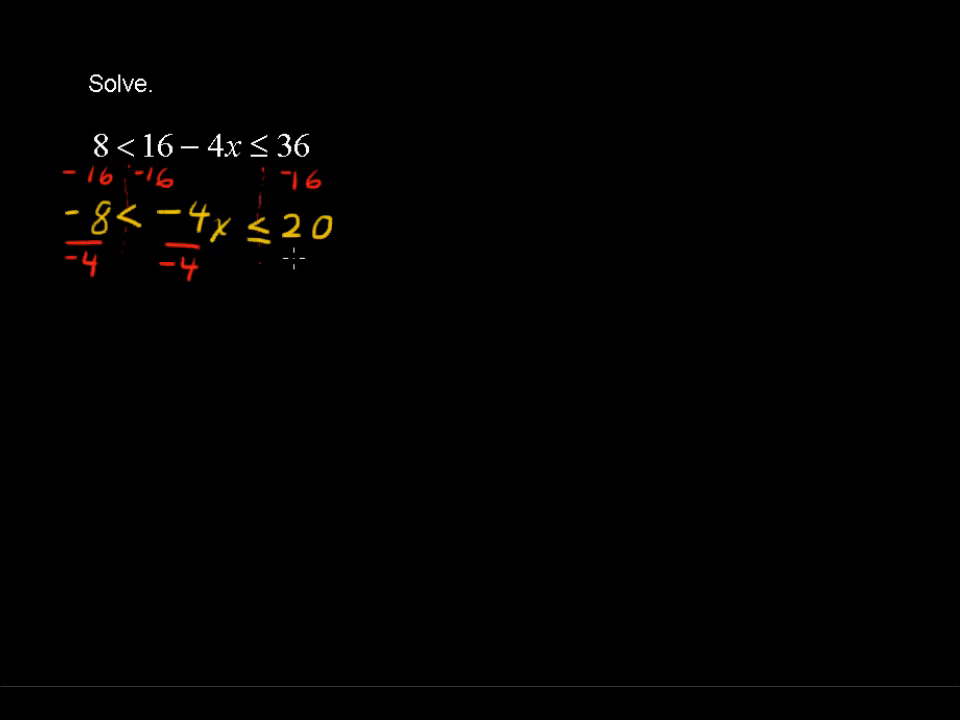
# Step: Write the divide-by −4 under 20 so every part of −8 < −4x ≤ 20 is divided by −4
pyautogui.moveTo(284, 270); pyautogui.dragTo(330, 270)
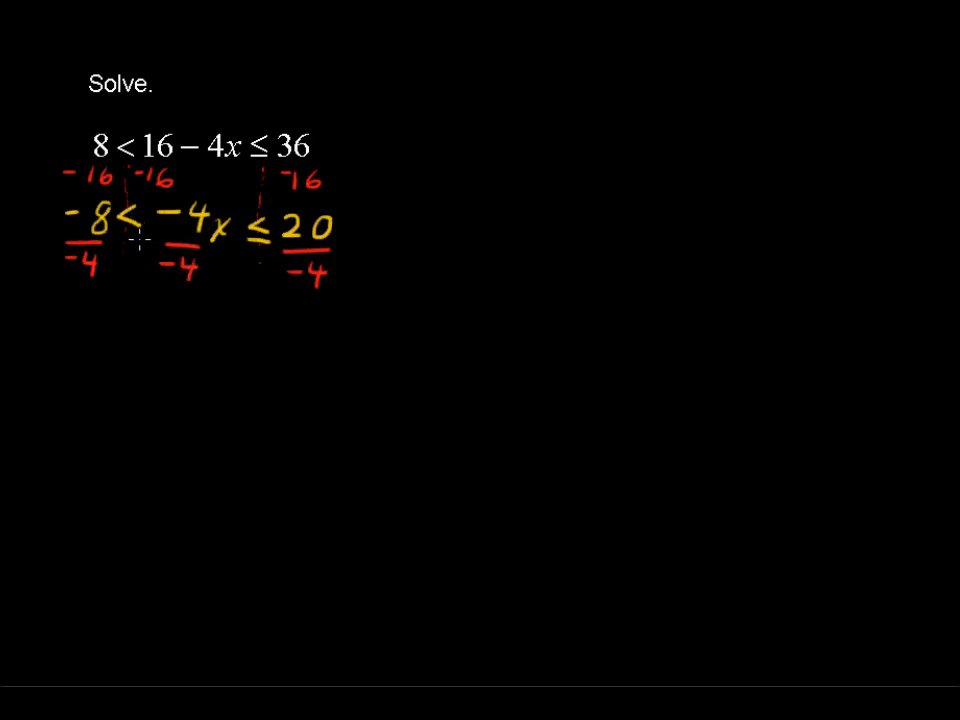
pyautogui.moveTo(160, 236)
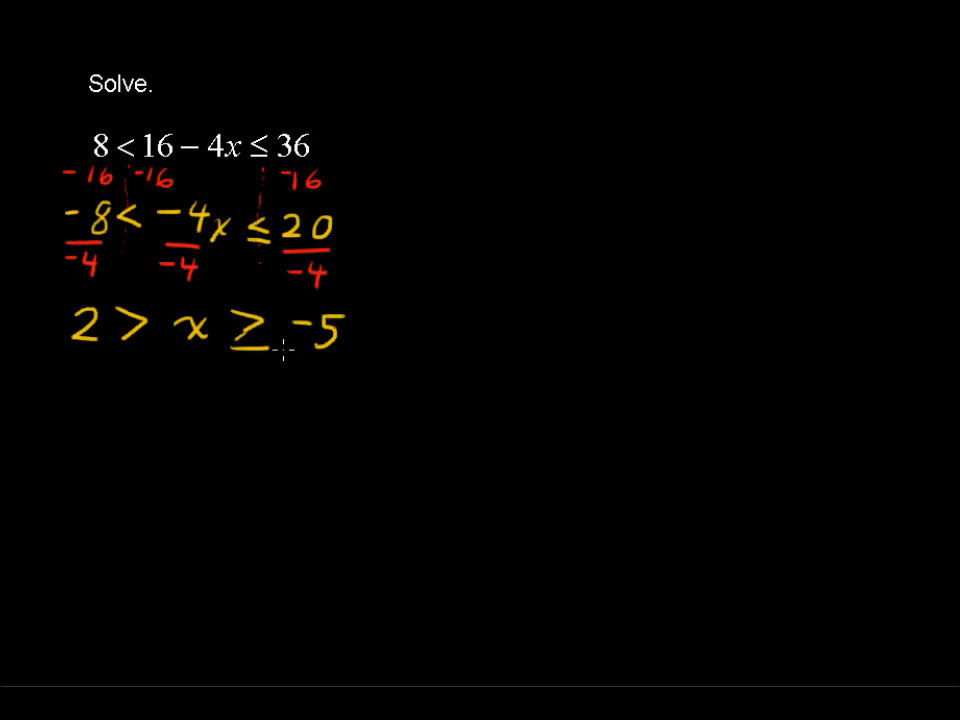
pyautogui.moveTo(304, 316)
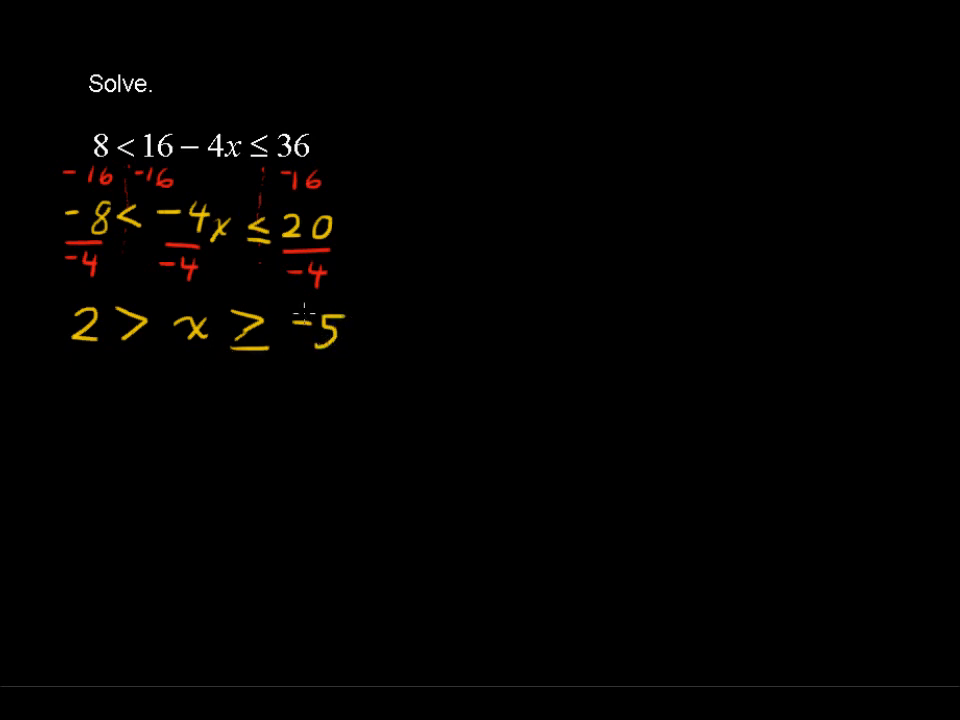
# Step: Rewrite 2 > x ≥ −5 below as −5 ≤ x < 2 and box it as the solution
pyautogui.moveTo(56, 400); pyautogui.dragTo(76, 400)
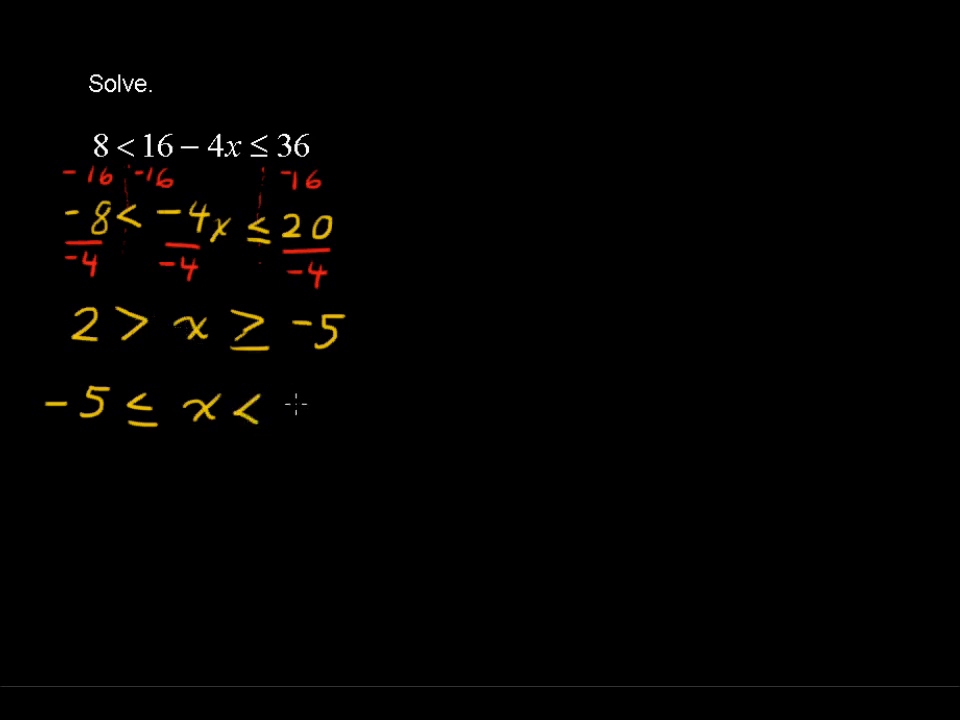
pyautogui.write('2')
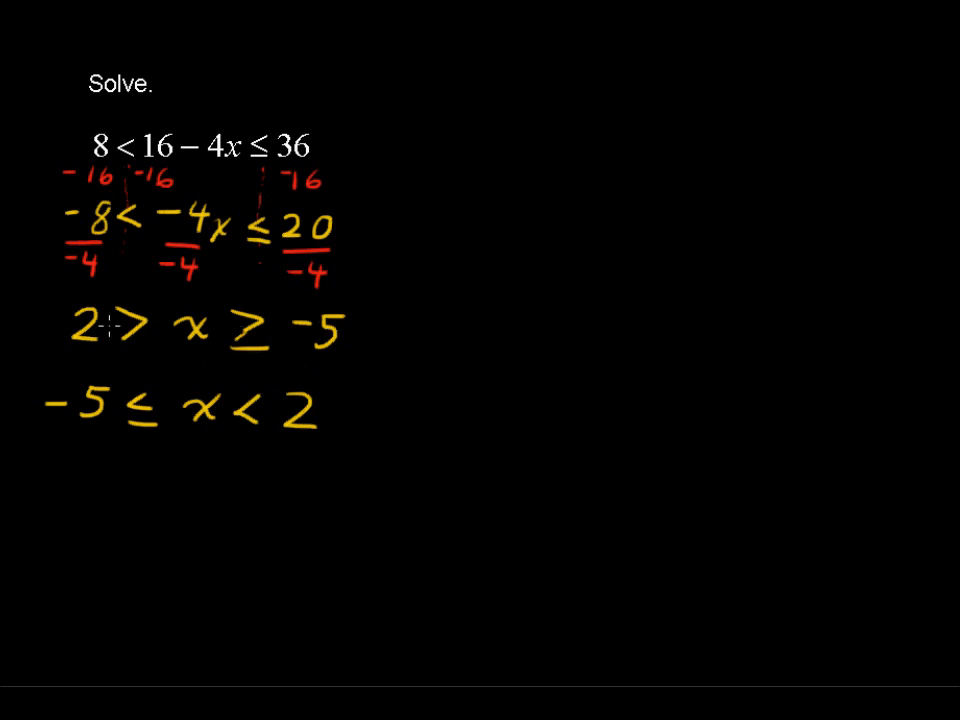
pyautogui.moveTo(288, 450)
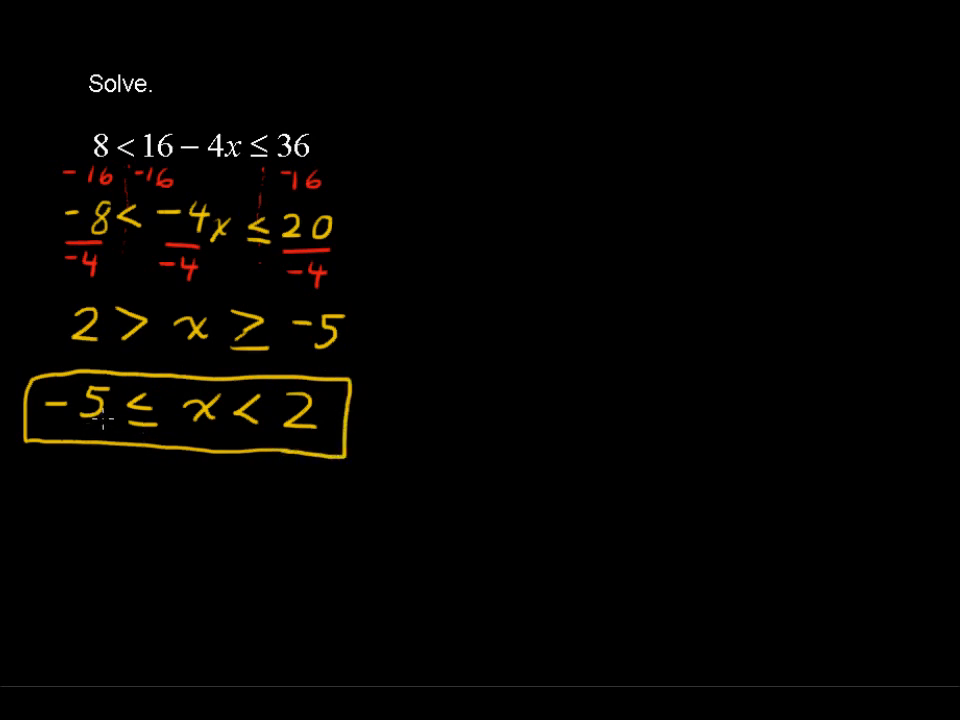
pyautogui.moveTo(68, 476)
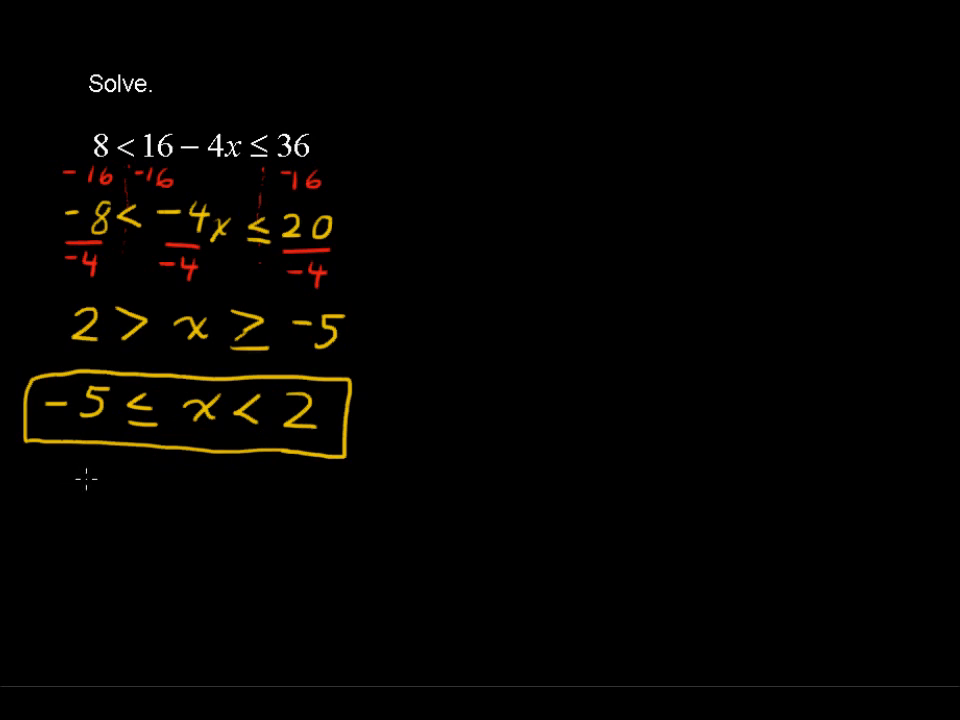
# Step: Write the interval notation [−5, 2) and start an orange number line with a tick at −5
pyautogui.moveTo(60, 496); pyautogui.dragTo(76, 530)
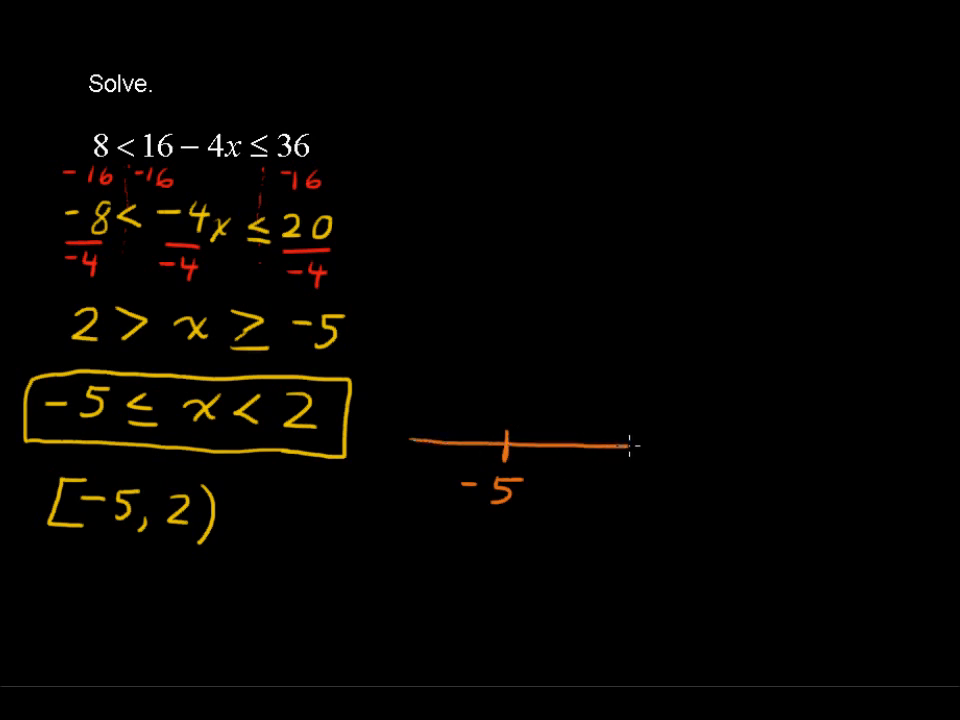
# Step: Label 0 and 2, mark a solid dot at −5 and an open circle at 2, and shade between them in blue
pyautogui.moveTo(636, 444); pyautogui.dragTo(780, 460)
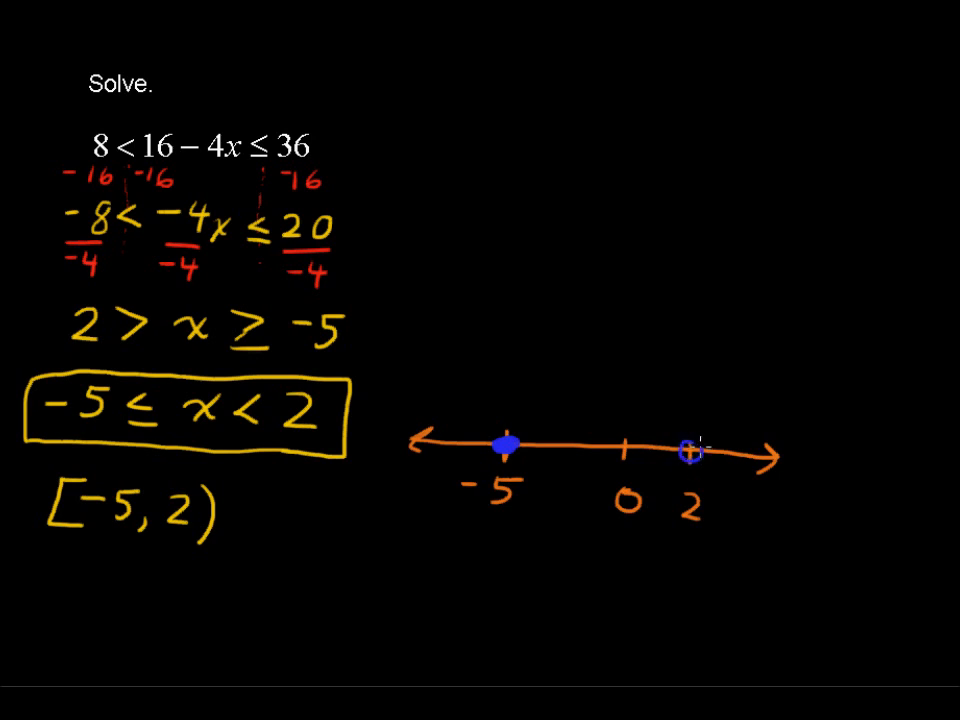
pyautogui.moveTo(580, 452)
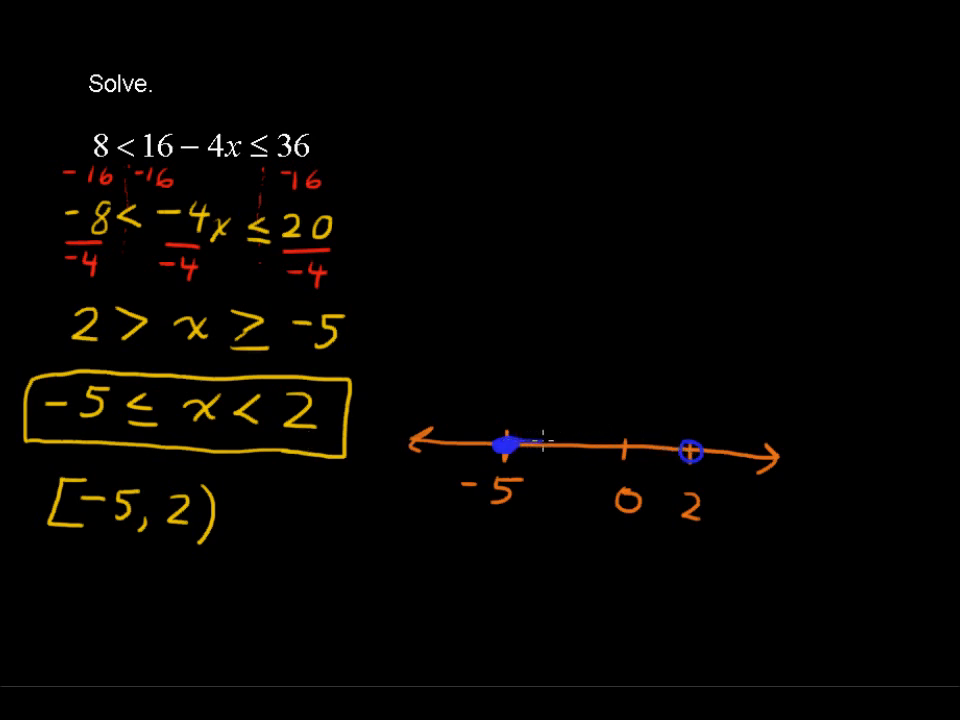
pyautogui.moveTo(504, 448); pyautogui.dragTo(690, 452)
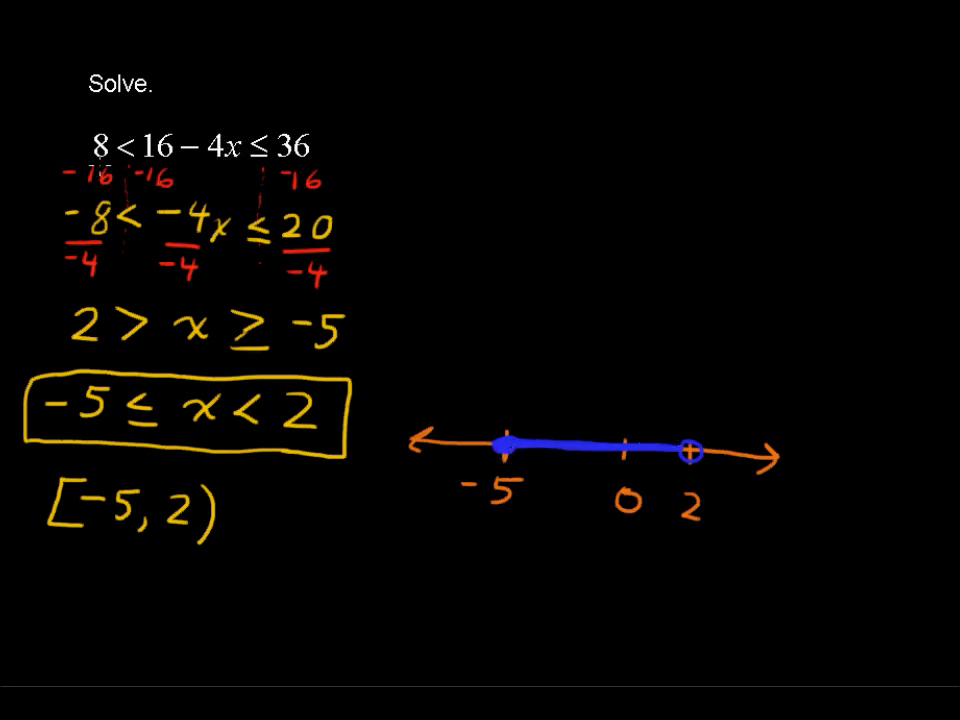
pyautogui.moveTo(272, 108)
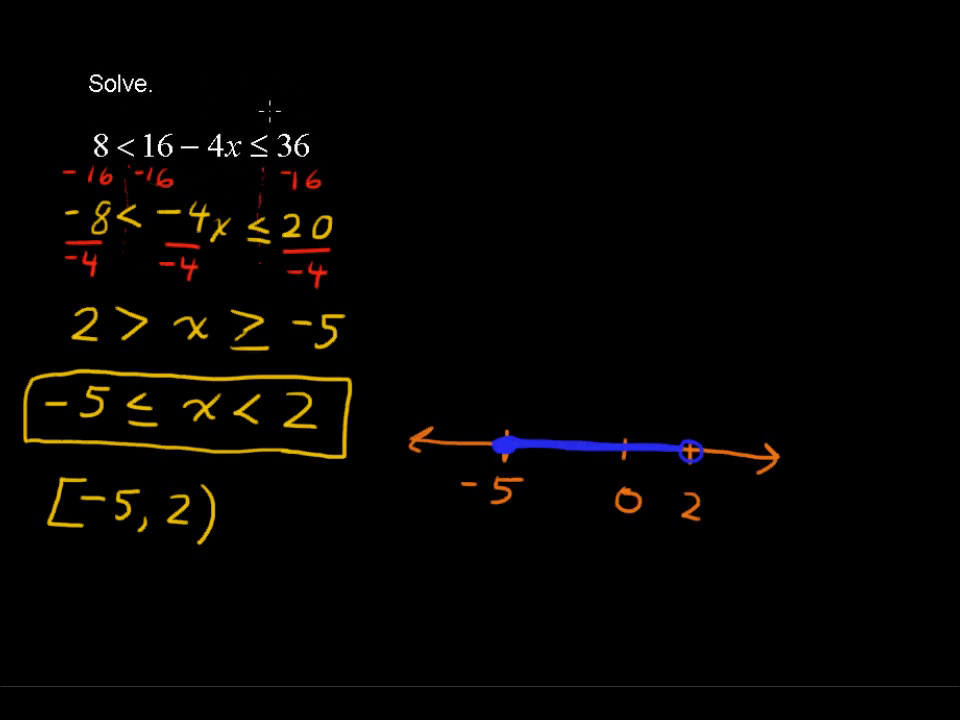